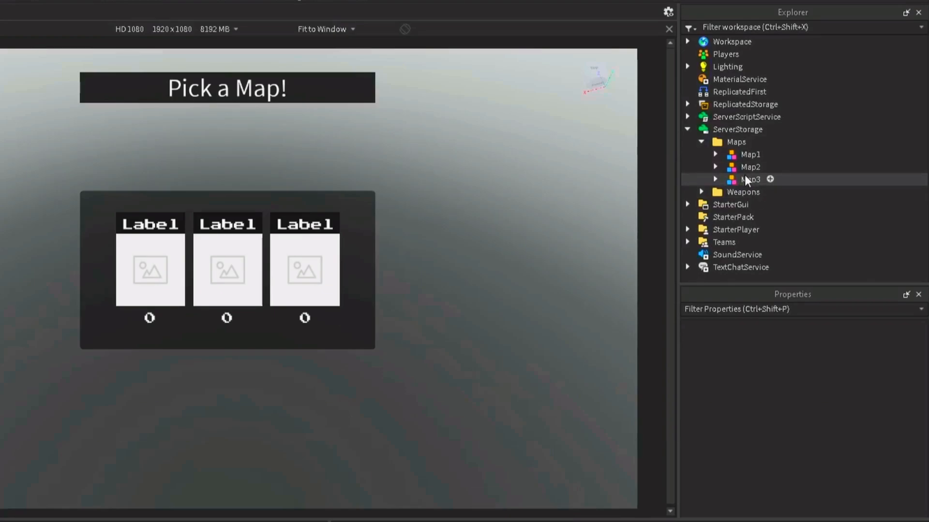
Check Map1's two SpawnLocations show Really blue and Really red TeamColor
left_click(715, 154)
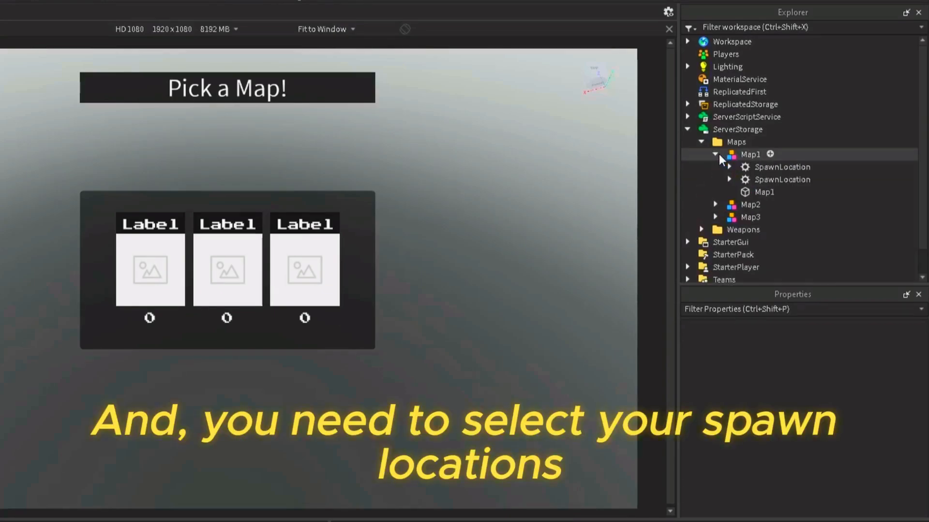
left_click(782, 166)
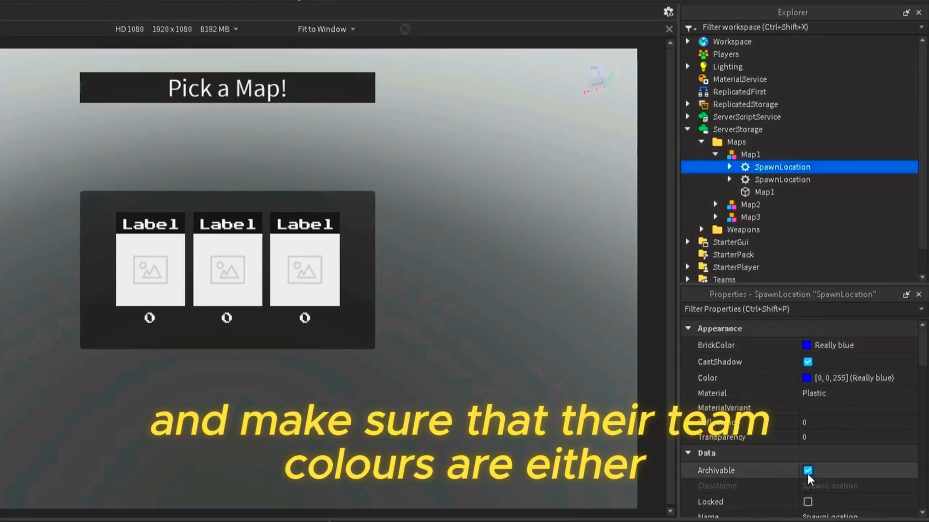
scroll("down", 3)
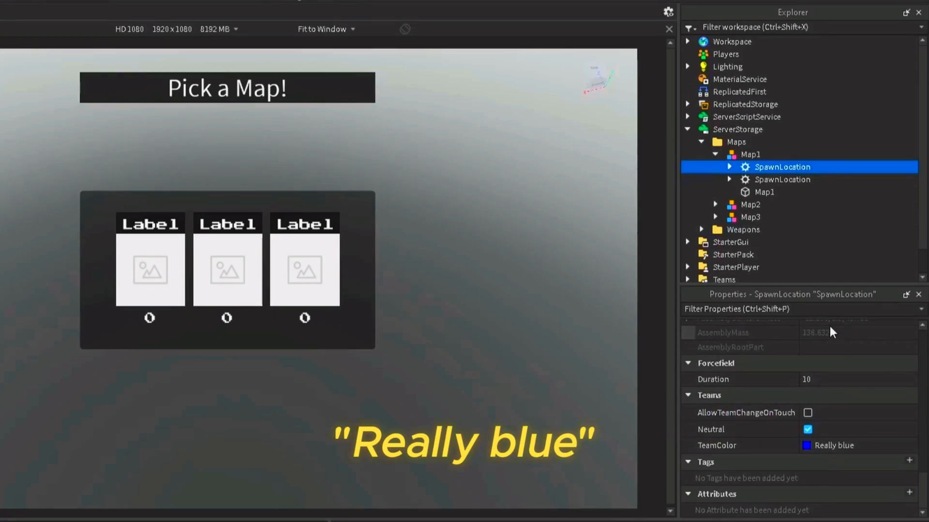
left_click(782, 179)
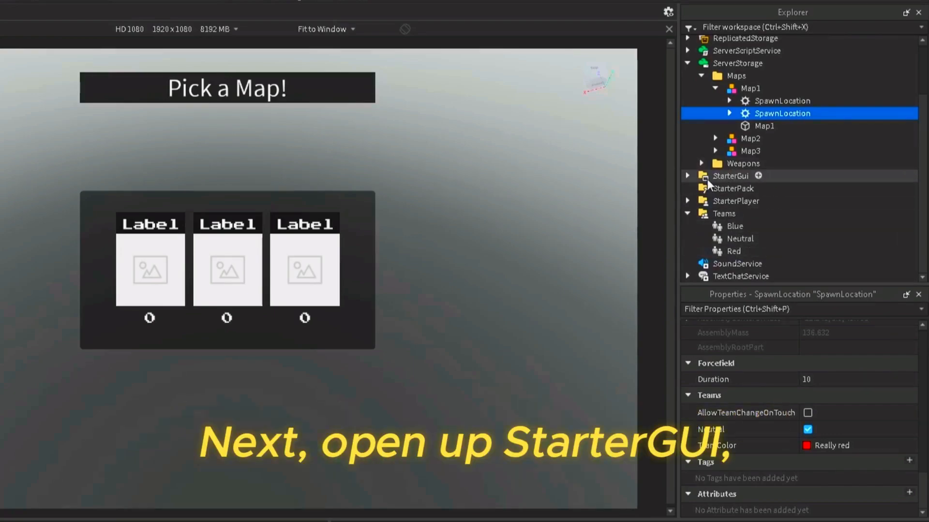
Expand StarterGui's Main, TeamChooser and Frame to reveal UICorner and Option1
left_click(687, 176)
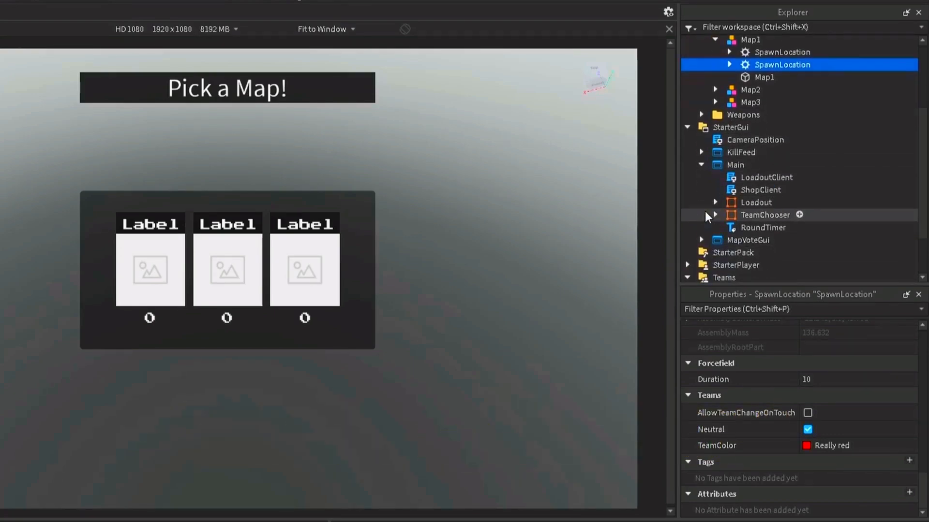
left_click(716, 215)
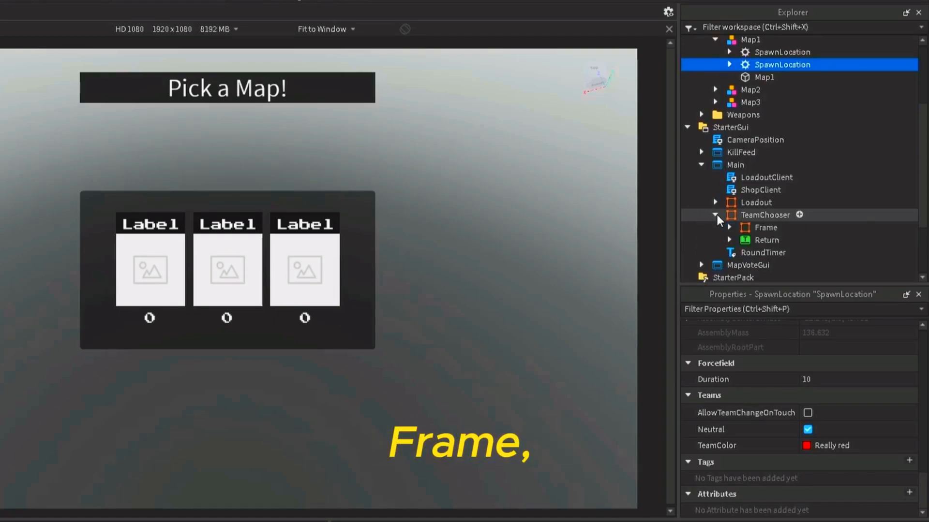
left_click(730, 227)
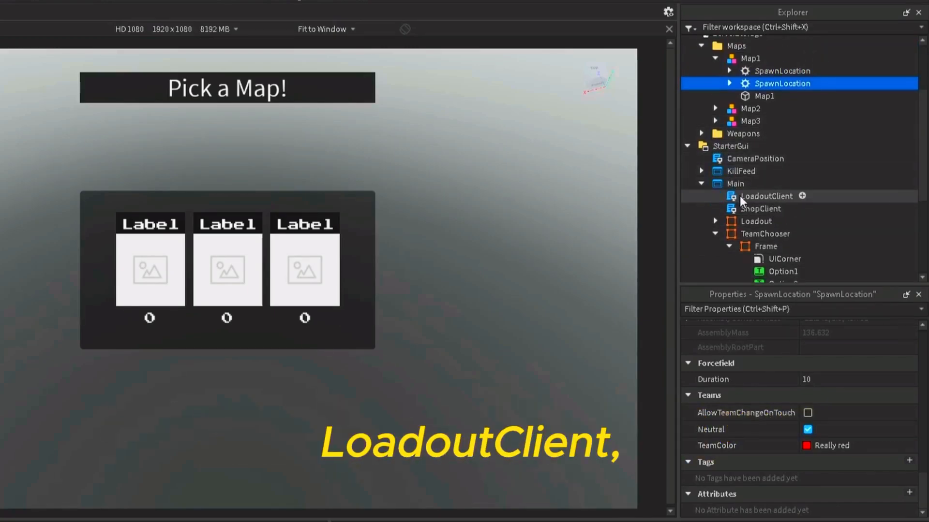
Open the LoadoutClient script and scroll down to its team-checking code
double_click(765, 196)
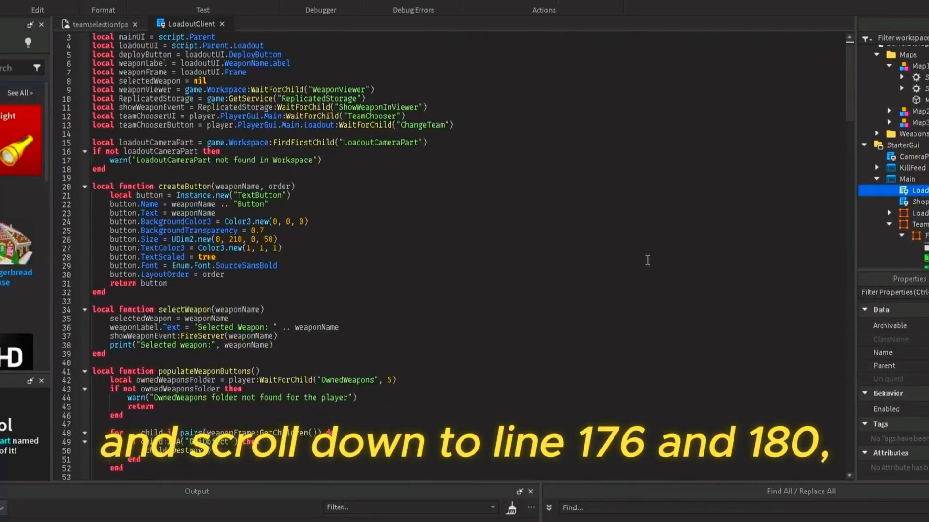
scroll("down", 3)
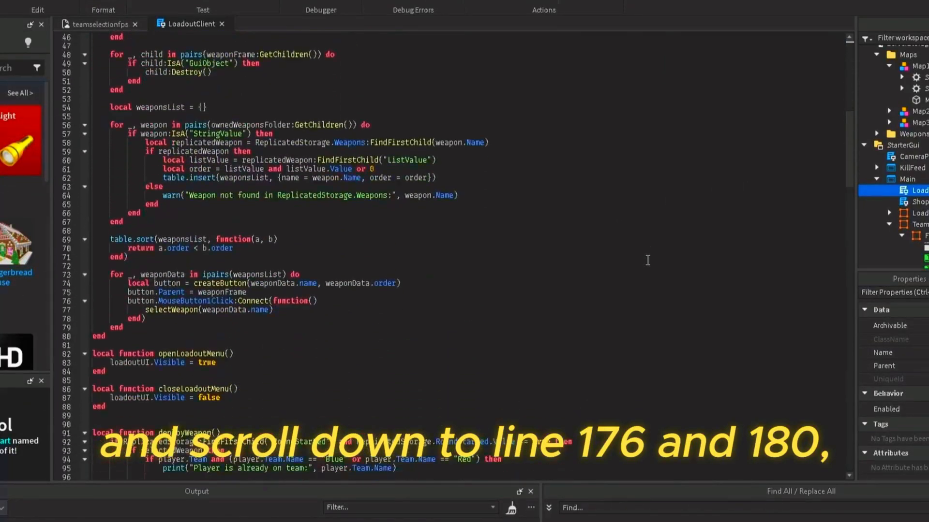
scroll("down", 3)
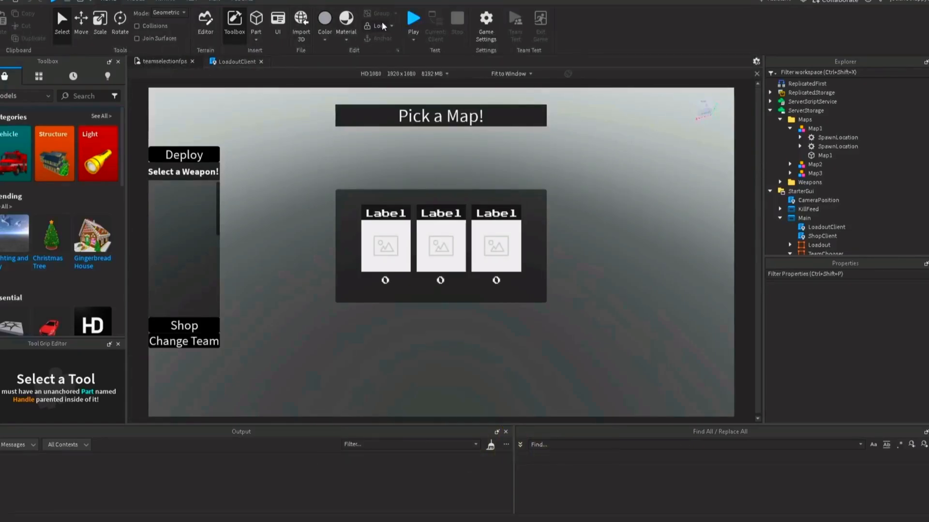
Playtest, choose Red in Change Team, and reset the character to respawn
left_click(413, 18)
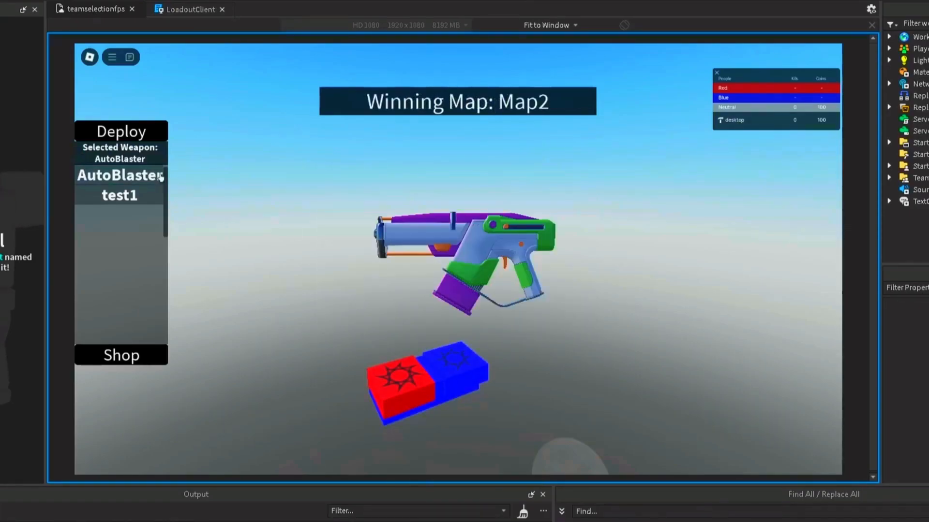
left_click(121, 132)
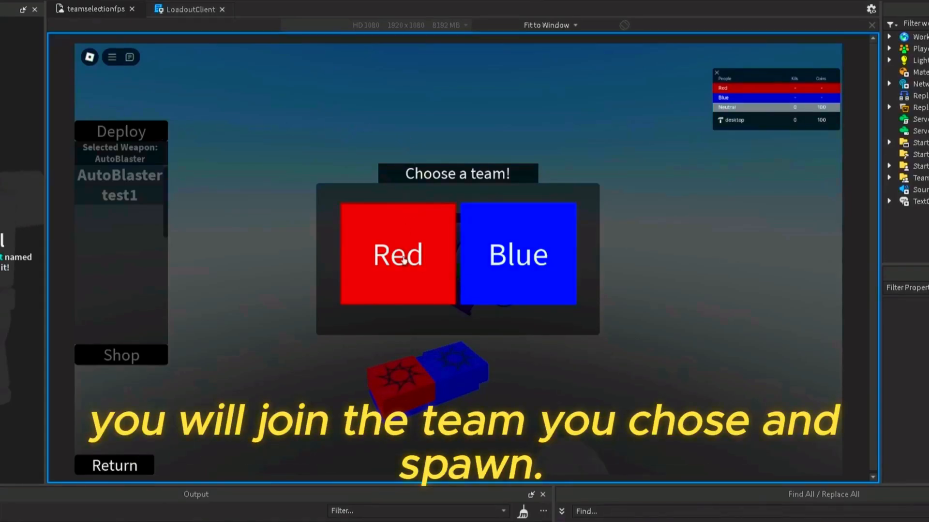
left_click(397, 255)
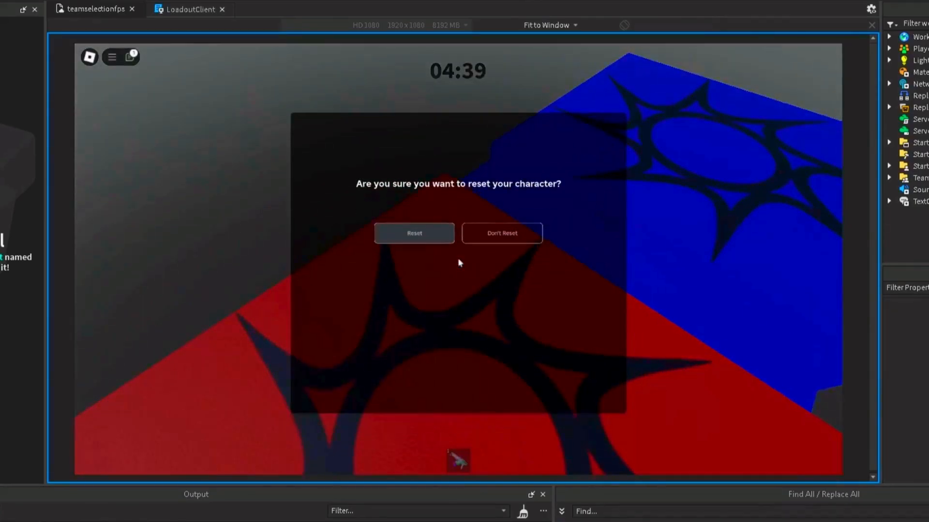
left_click(415, 232)
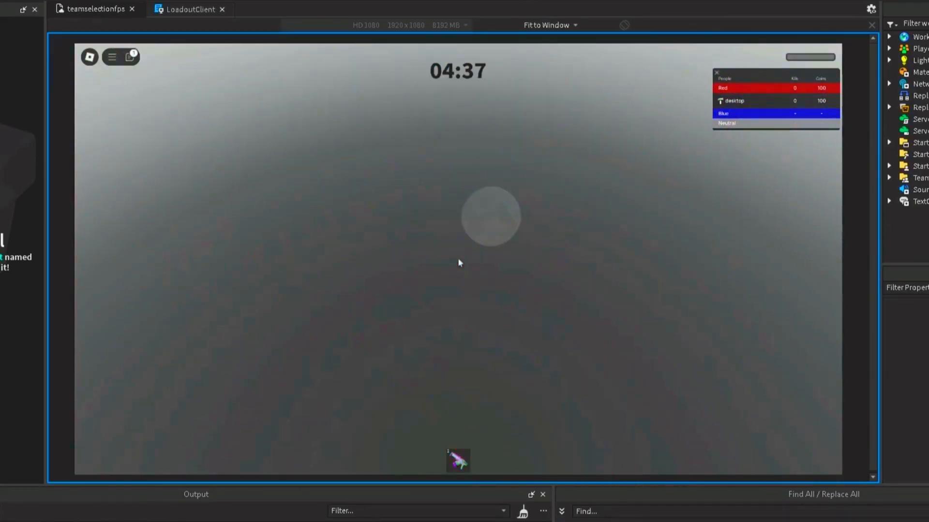